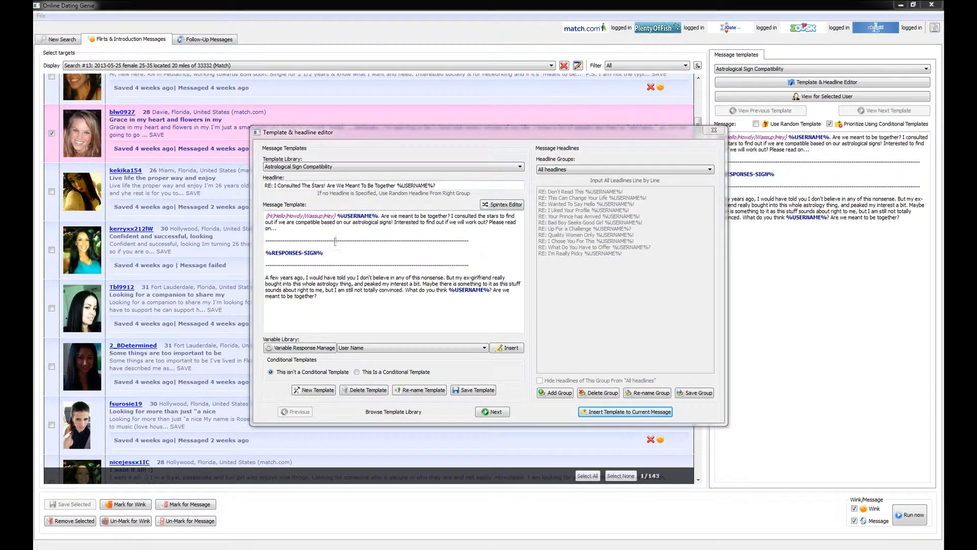
Open the Variables Response Manager from the Template & headline editor.
double_click(356, 214)
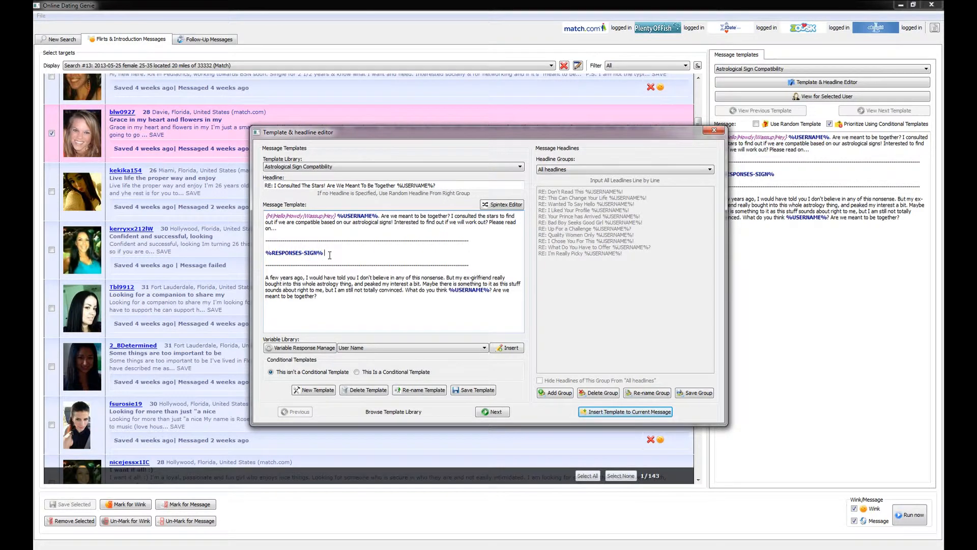
double_click(294, 252)
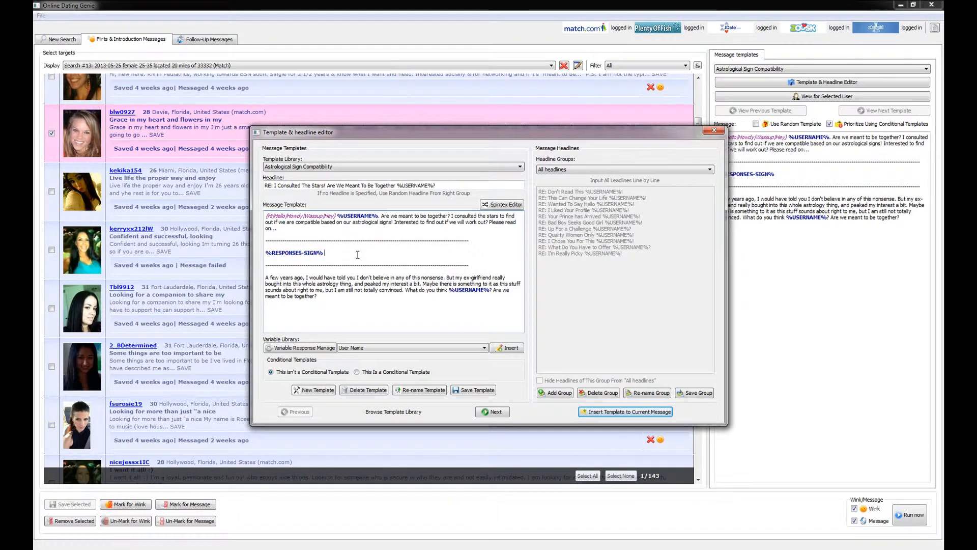
mouse_move(311, 264)
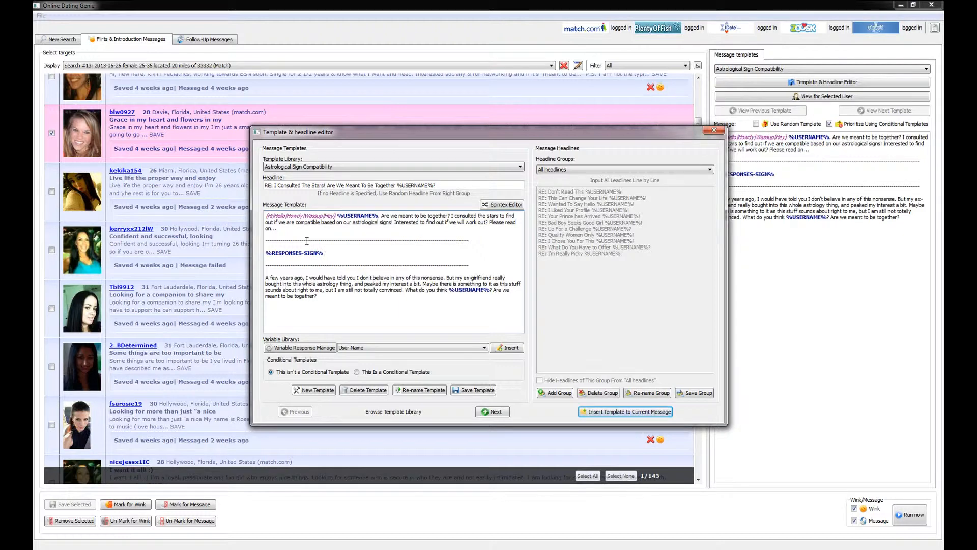
left_click(323, 252)
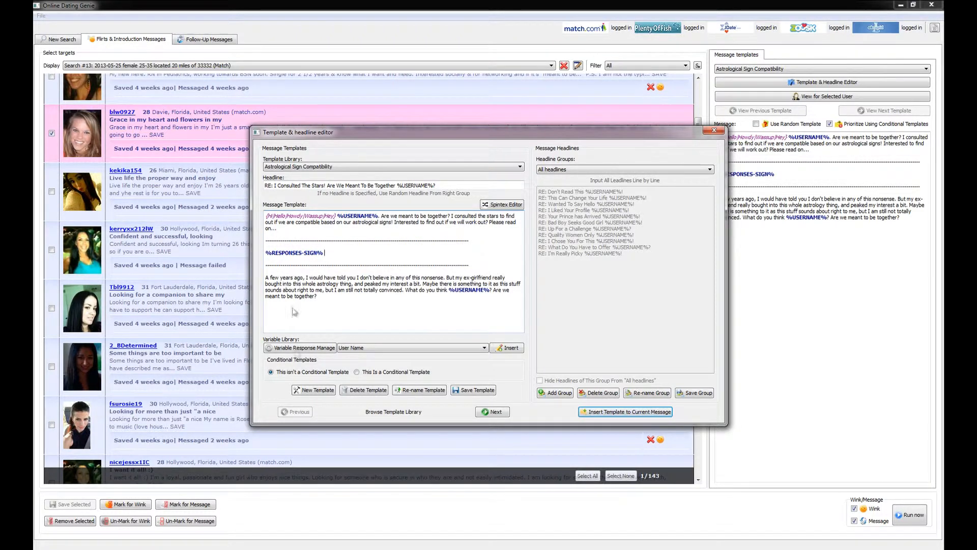
left_click(302, 347)
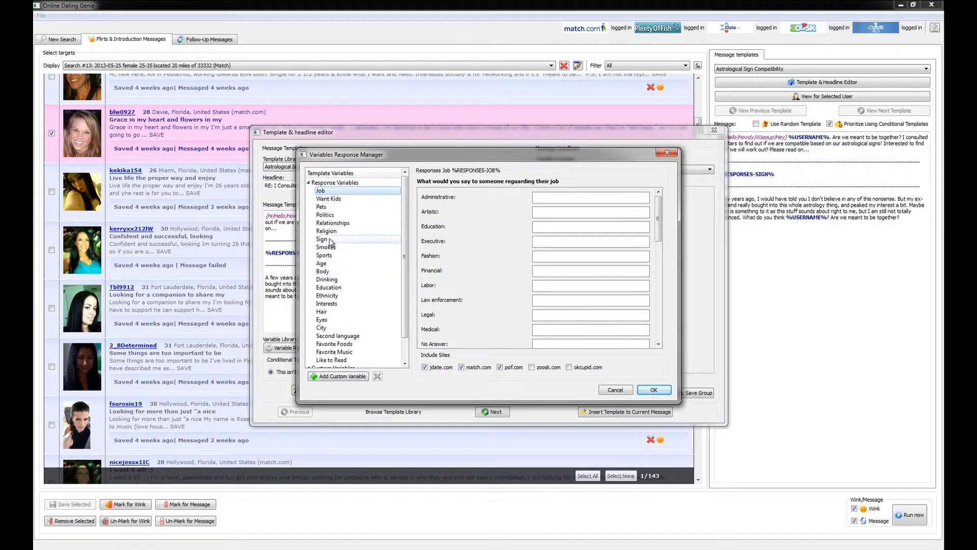
Review the Sign, Sports and Interests replies, then show the City responses.
left_click(321, 239)
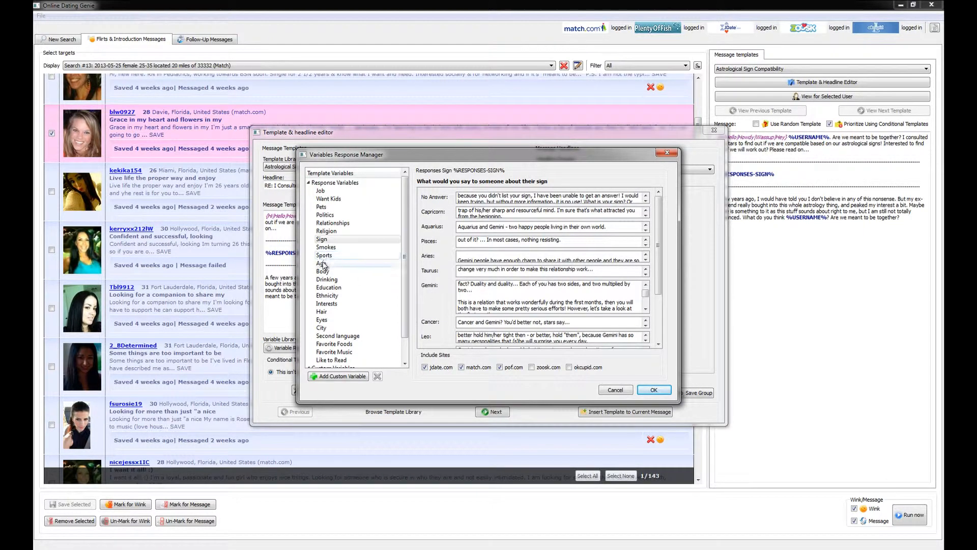
left_click(324, 255)
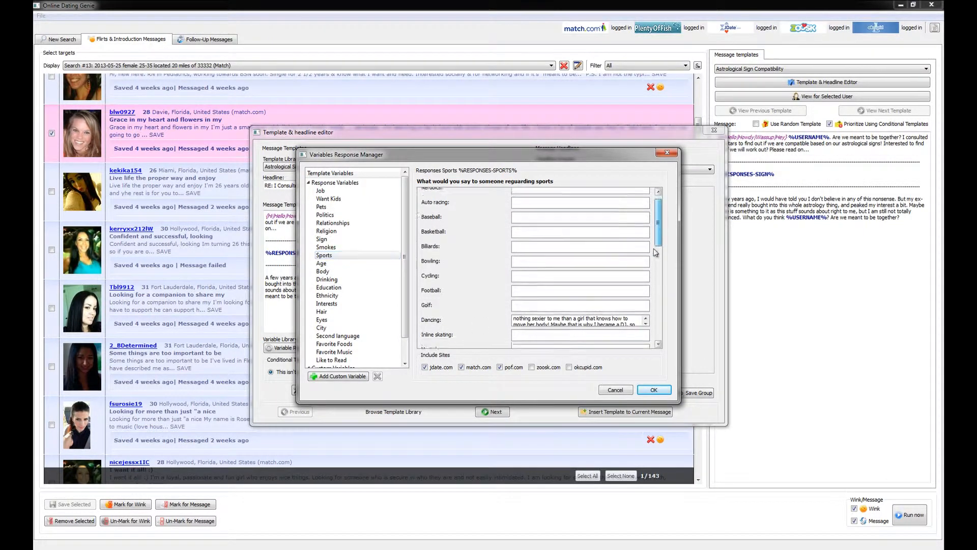
scroll("down", 3)
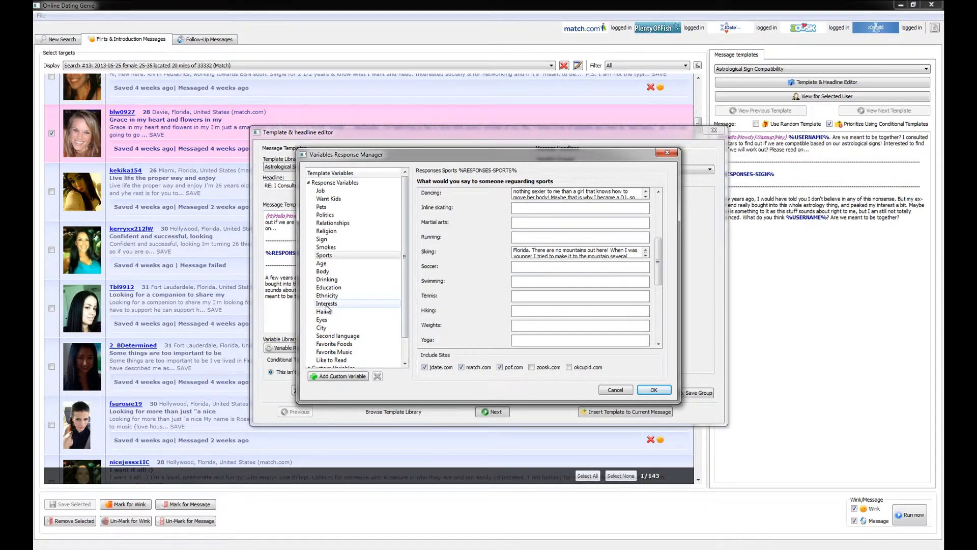
left_click(326, 303)
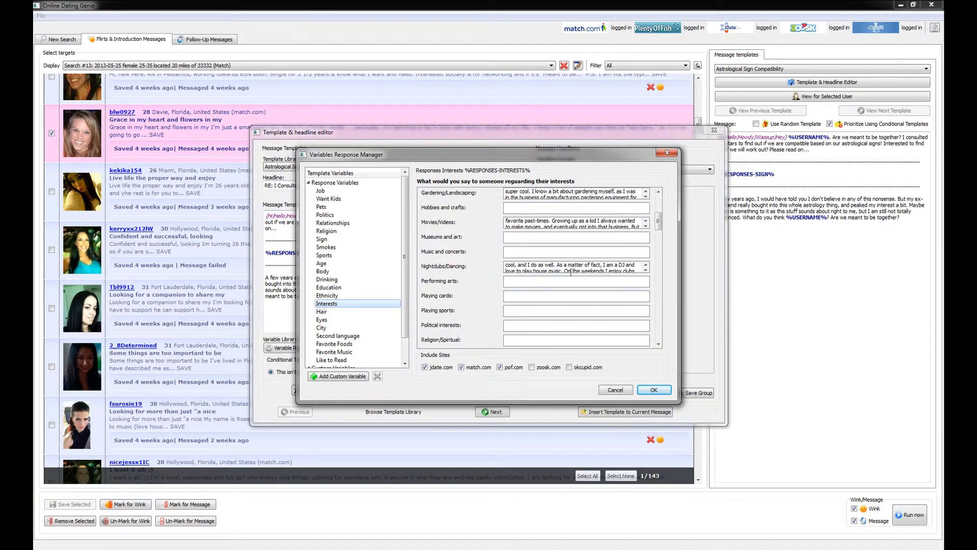
left_click(321, 328)
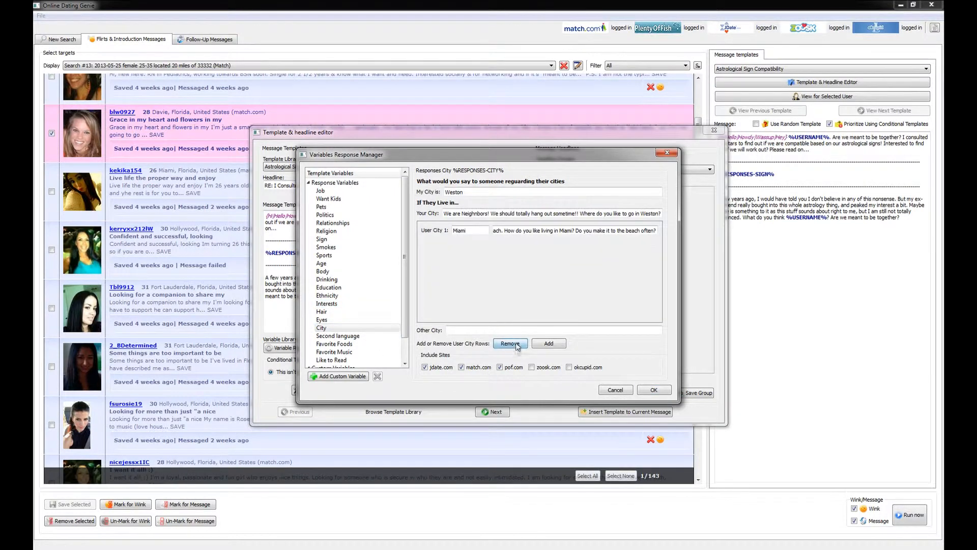
mouse_move(548, 343)
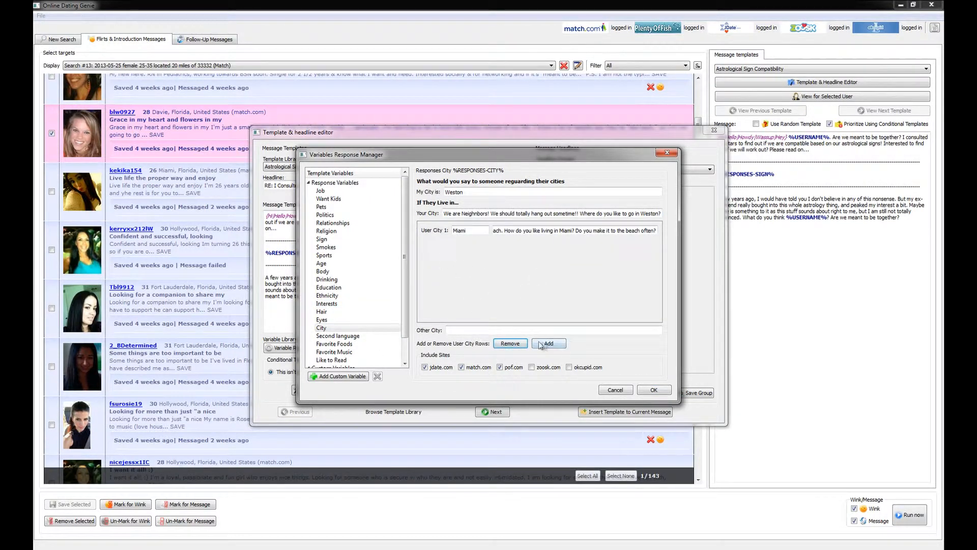
Add User City 2 'Davie' with reply 'Davie is like right down the steet from me! How cool...' and save.
left_click(547, 343)
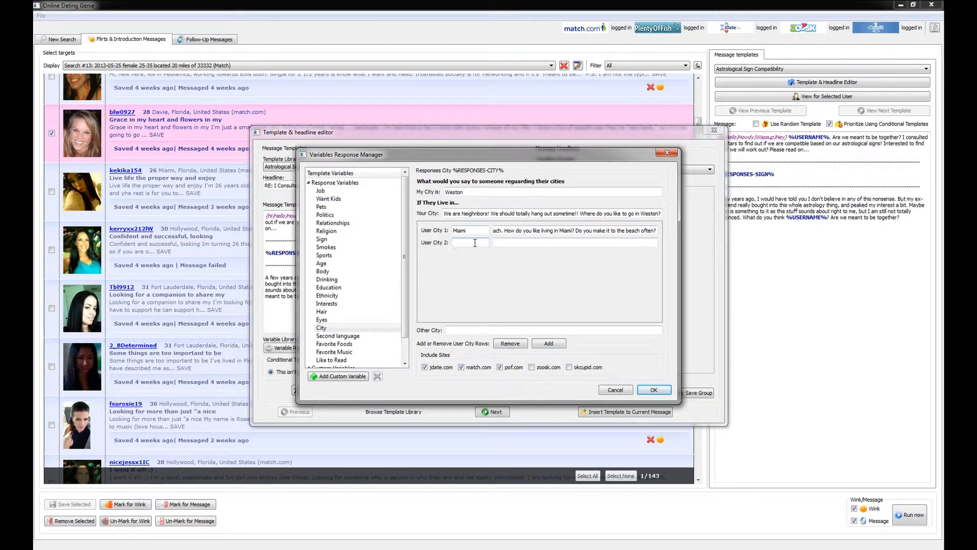
type("Davie")
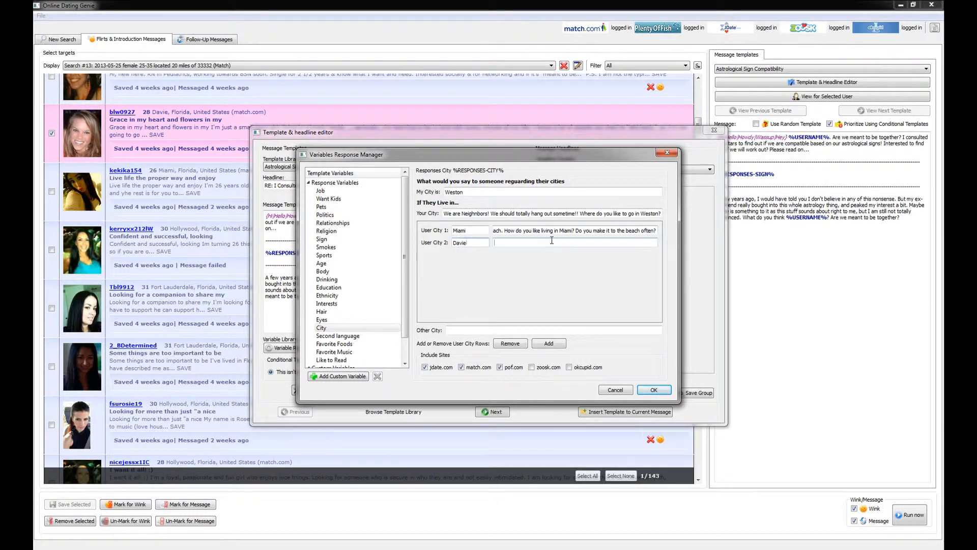
type("Davie is like right down the steet from me! How cool...")
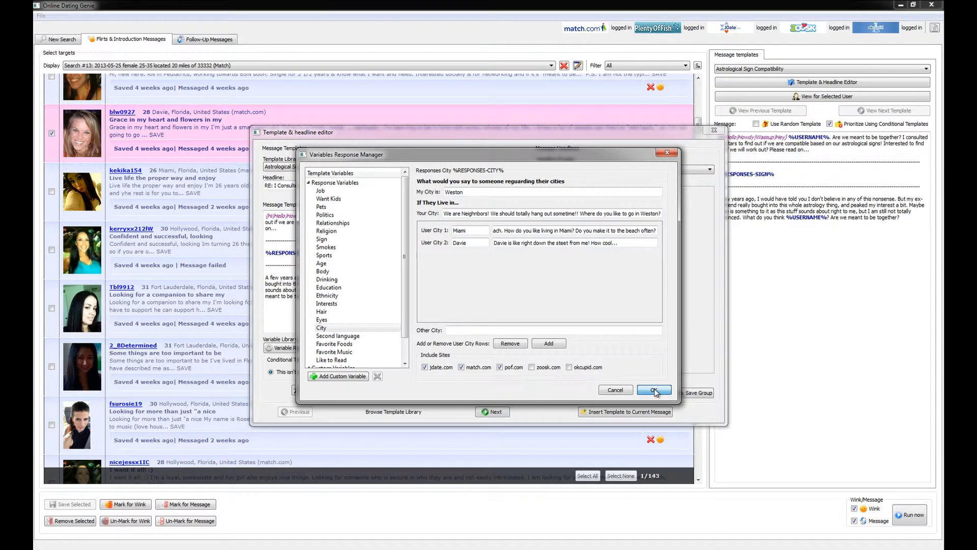
left_click(653, 391)
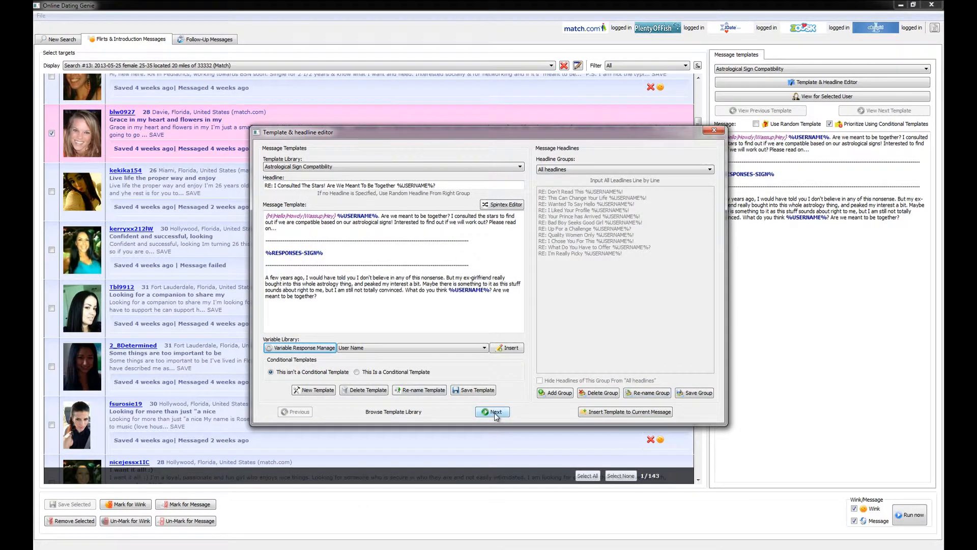
Insert Responses City into Detailed Introduction Message 1 and set it as the current message.
left_click(492, 411)
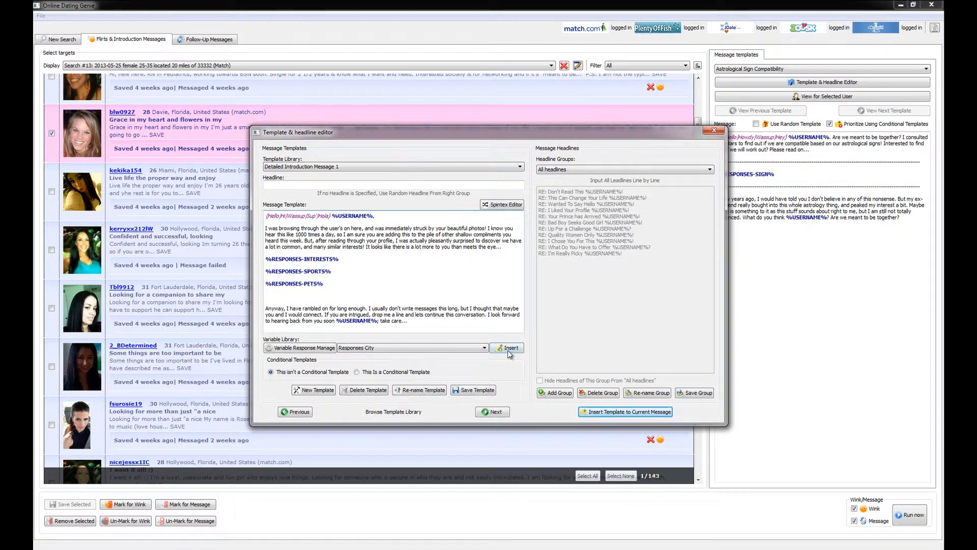
left_click(507, 347)
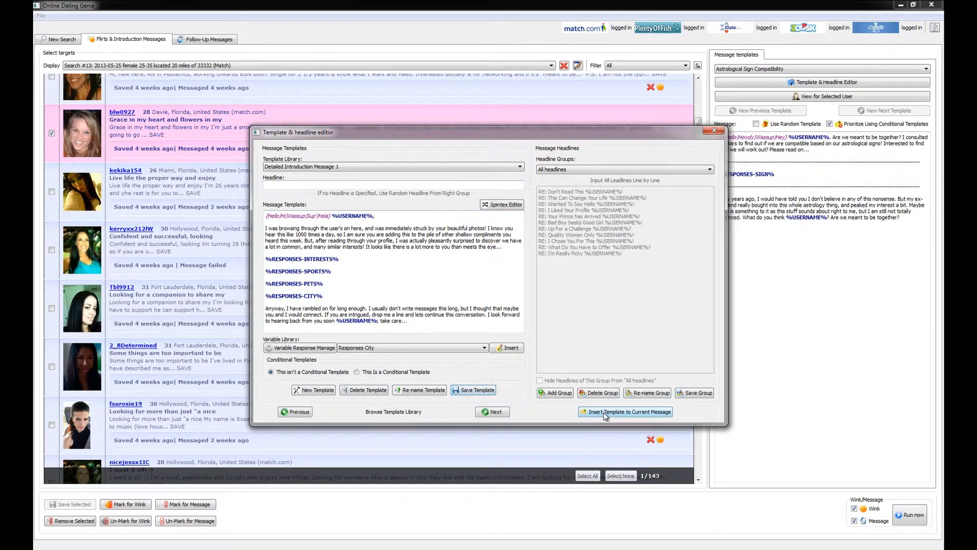
left_click(624, 411)
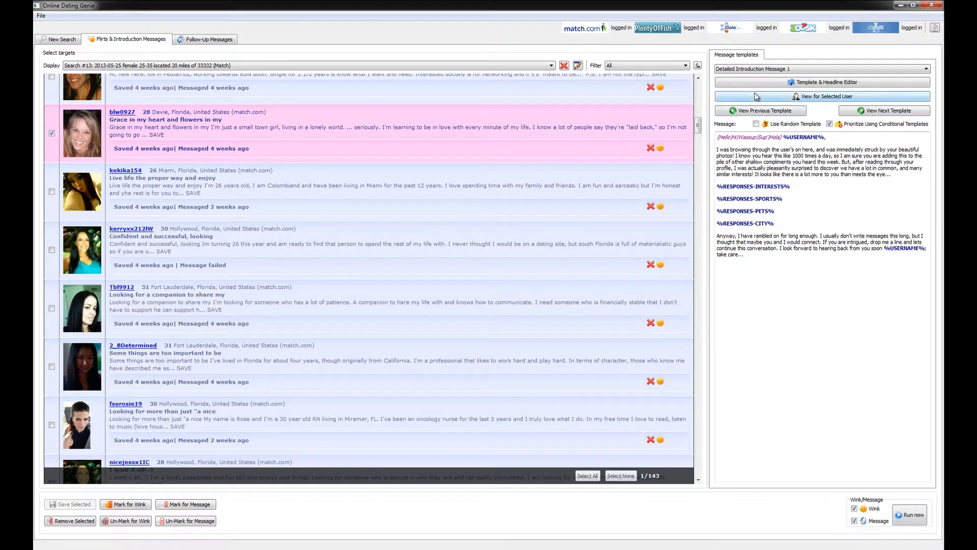
left_click(821, 96)
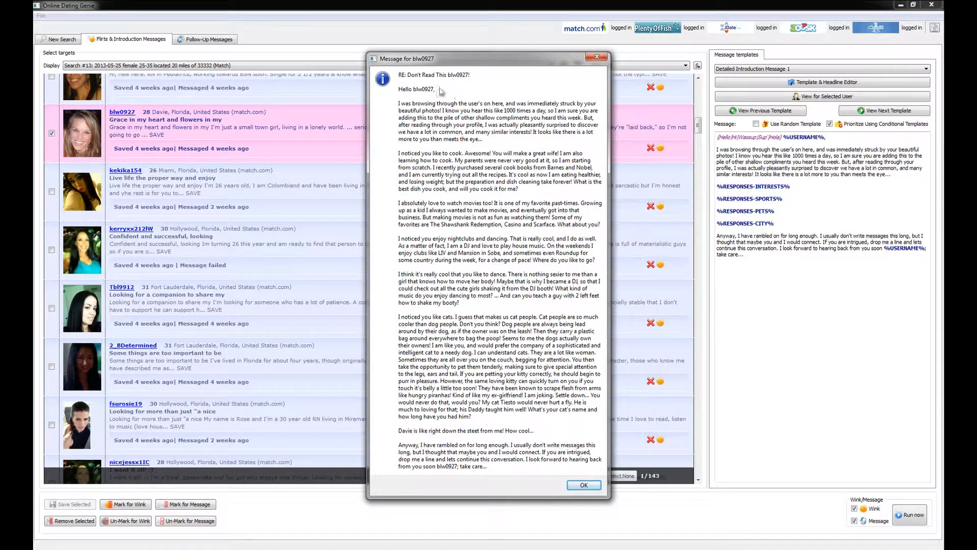
mouse_move(831, 227)
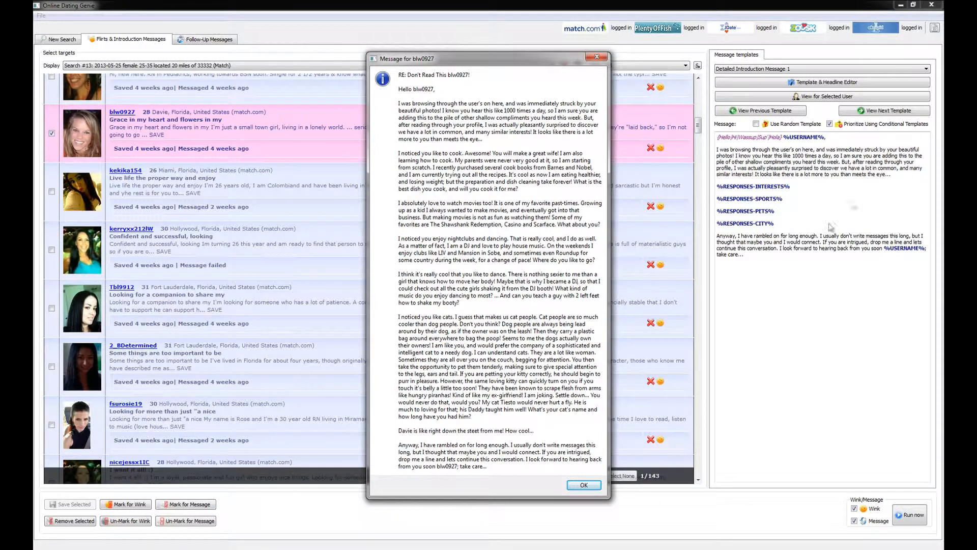
mouse_move(750, 266)
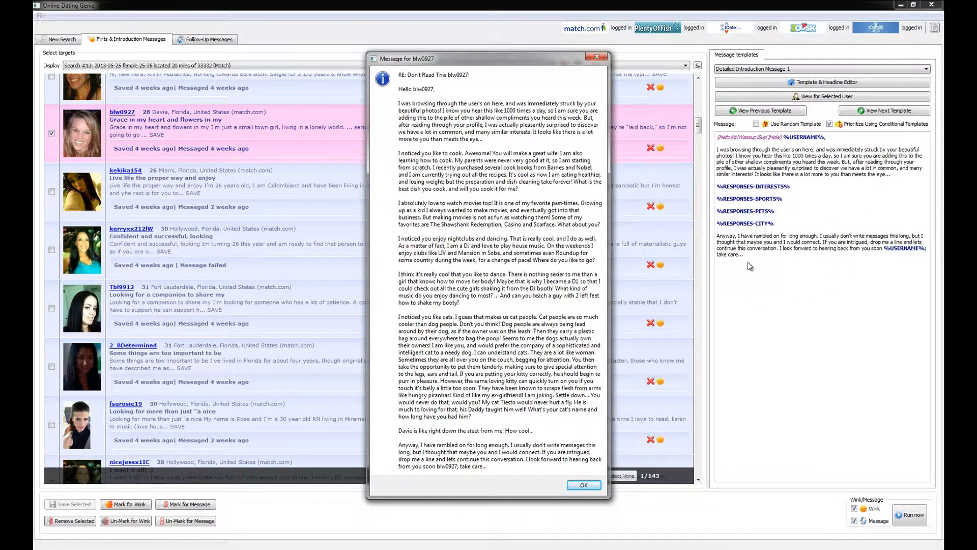
mouse_move(765, 216)
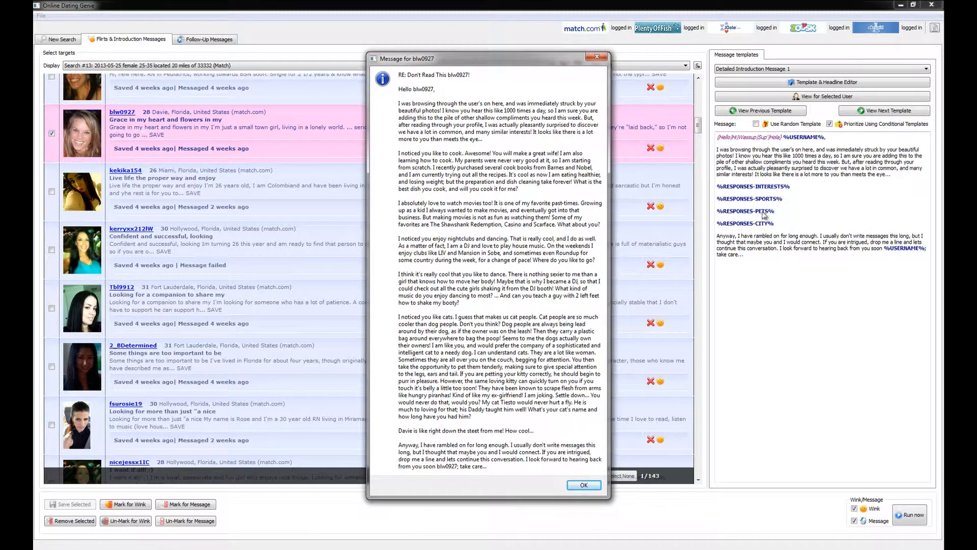
mouse_move(308, 287)
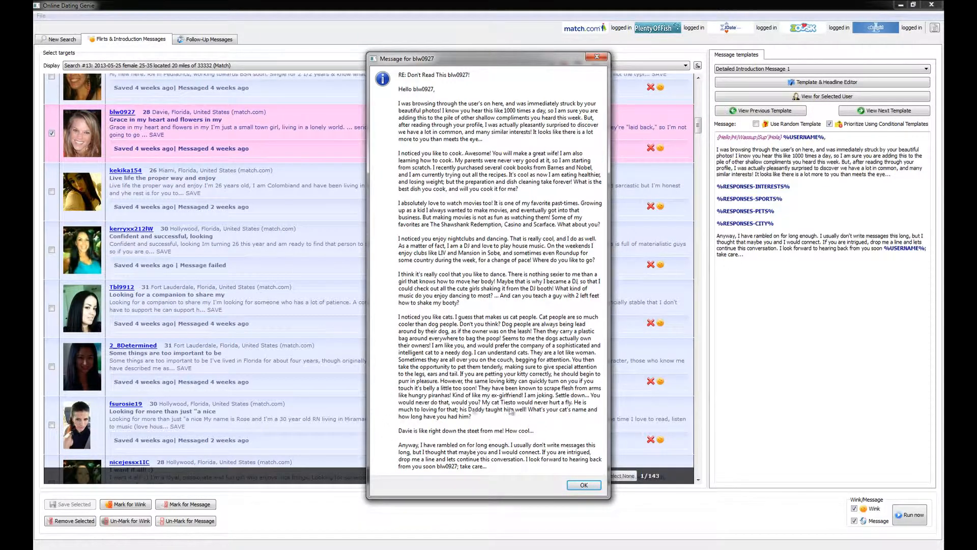
mouse_move(412, 442)
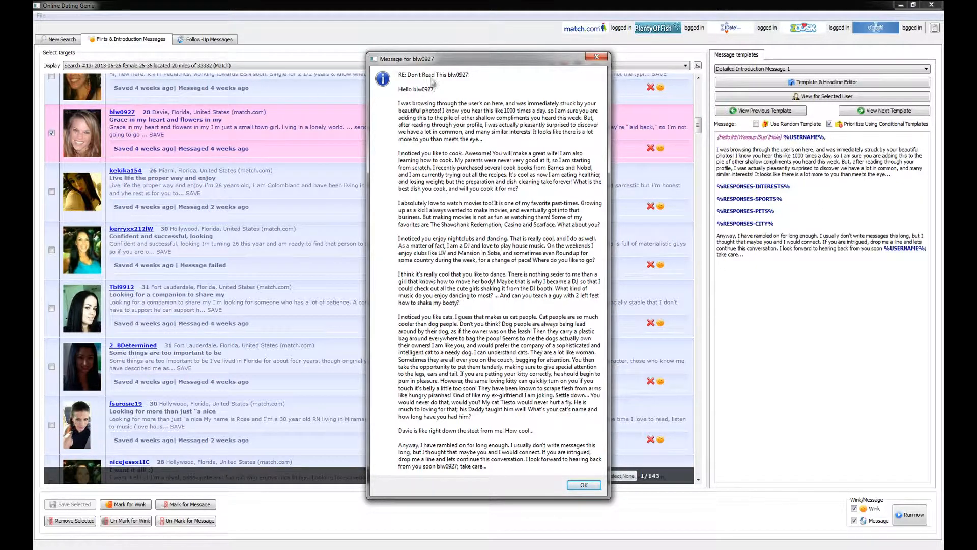
mouse_move(709, 191)
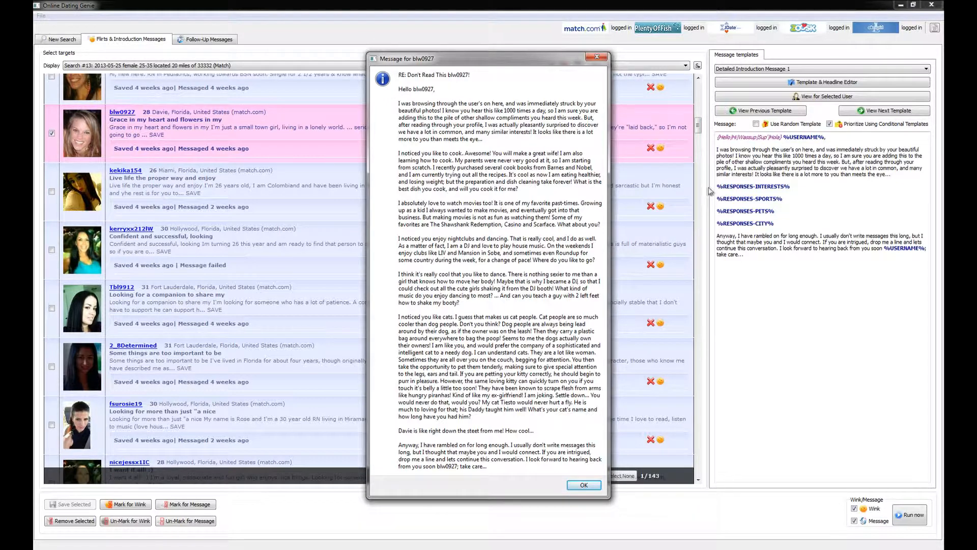